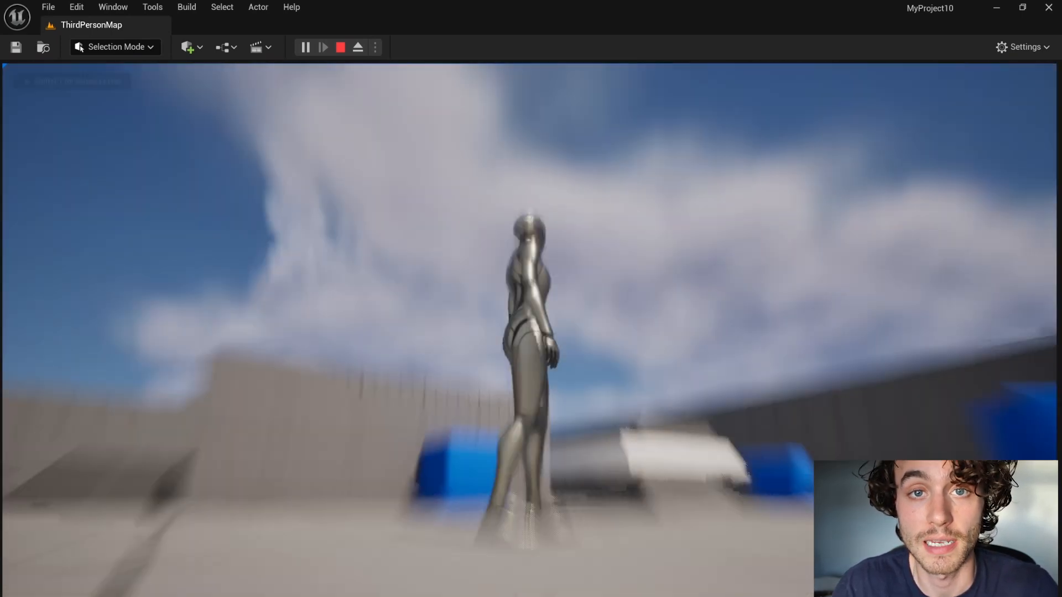
- End the Play In Editor session and bring up the Content folder
click(340, 47)
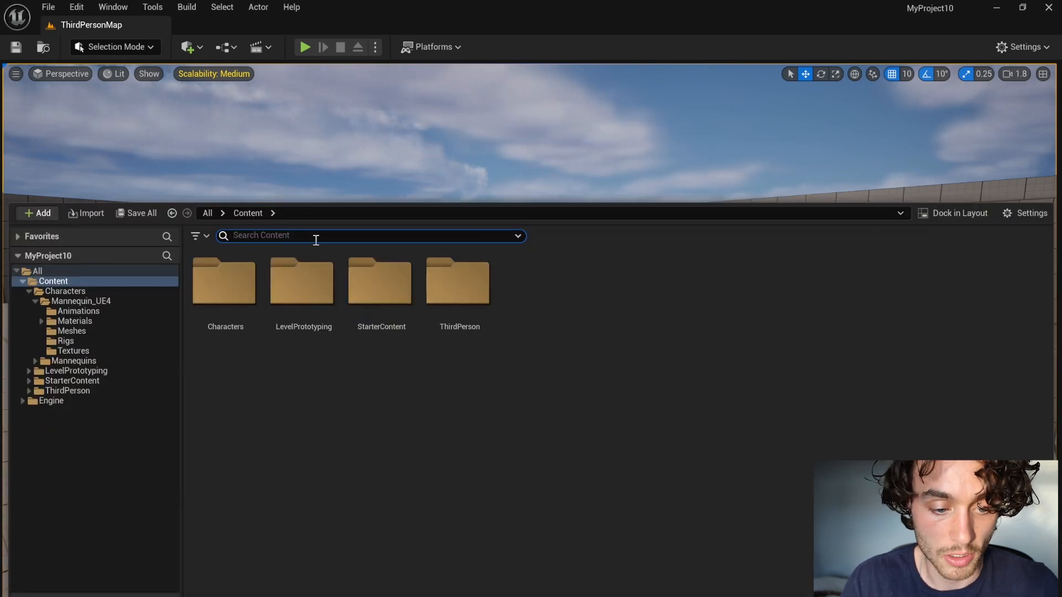
mouse_move(543, 307)
text(Bluepri)
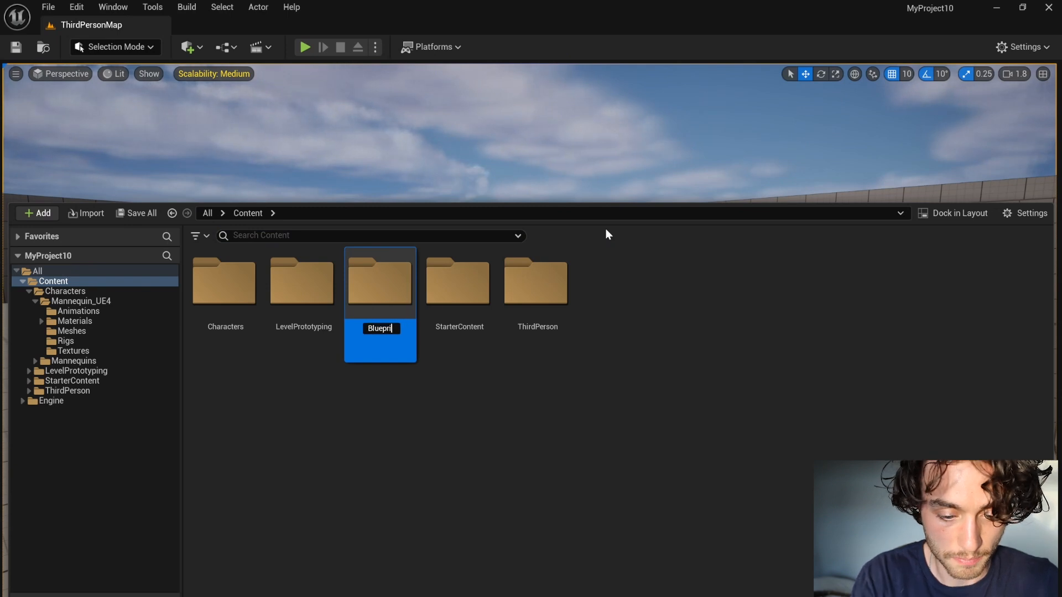
- Name the new folder Blueprints and create an Actor blueprint named BP_MovingPlatform in it
key(Enter)
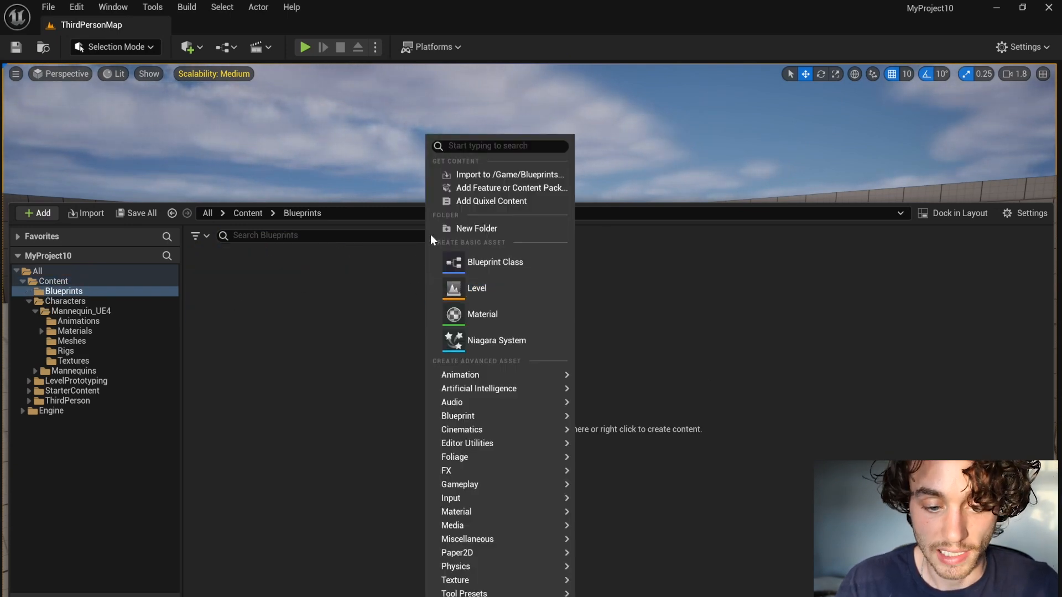
click(495, 262)
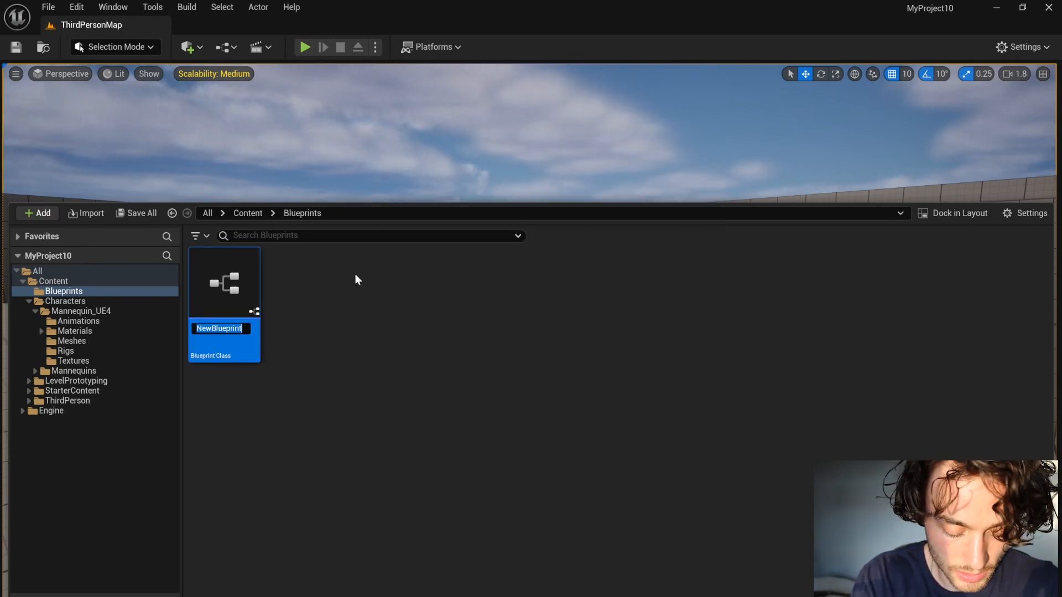
text(BP_MovingPlatform)
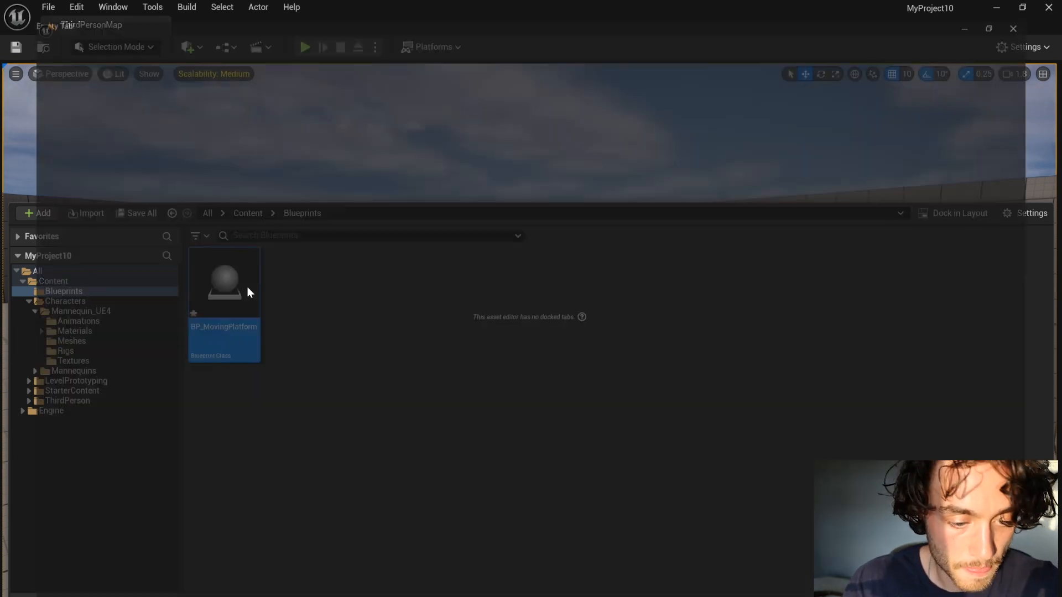
- Add a Cube component to BP_MovingPlatform and scale it to 1.75 × 2.25 × 0.25
double_click(223, 291)
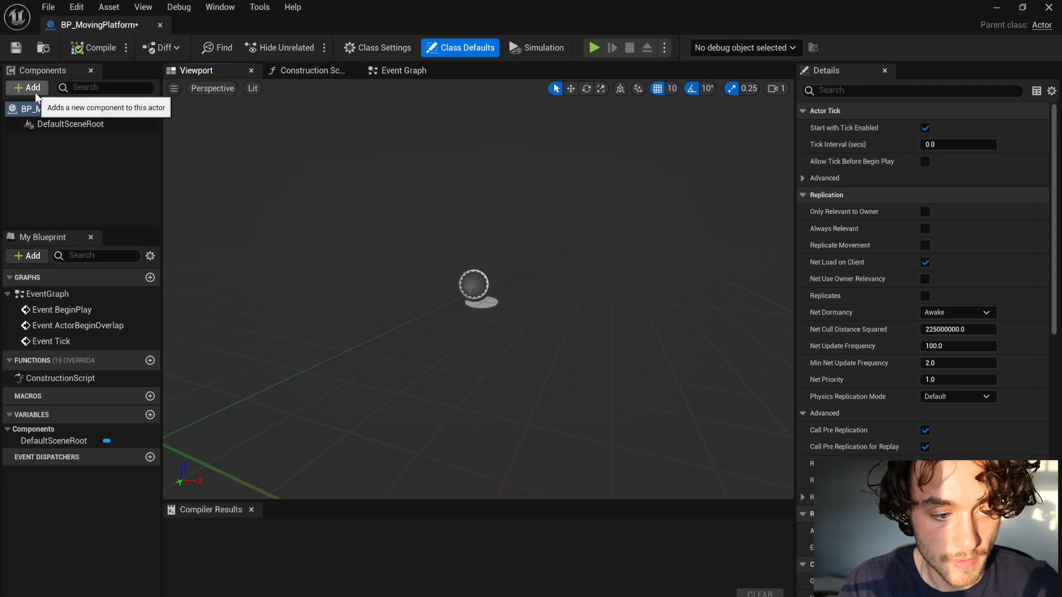
click(26, 87)
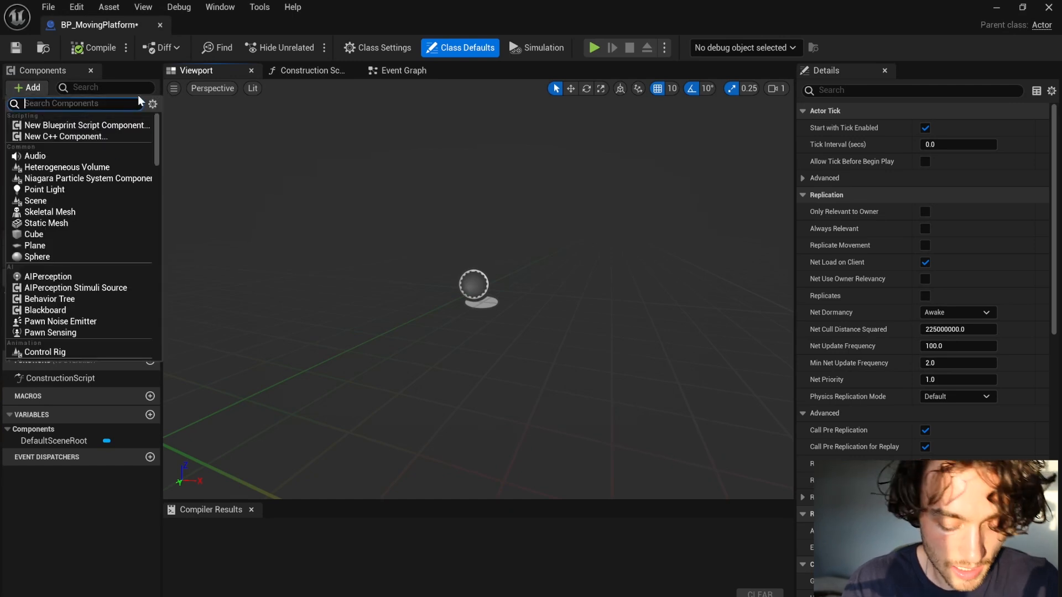
text(C)
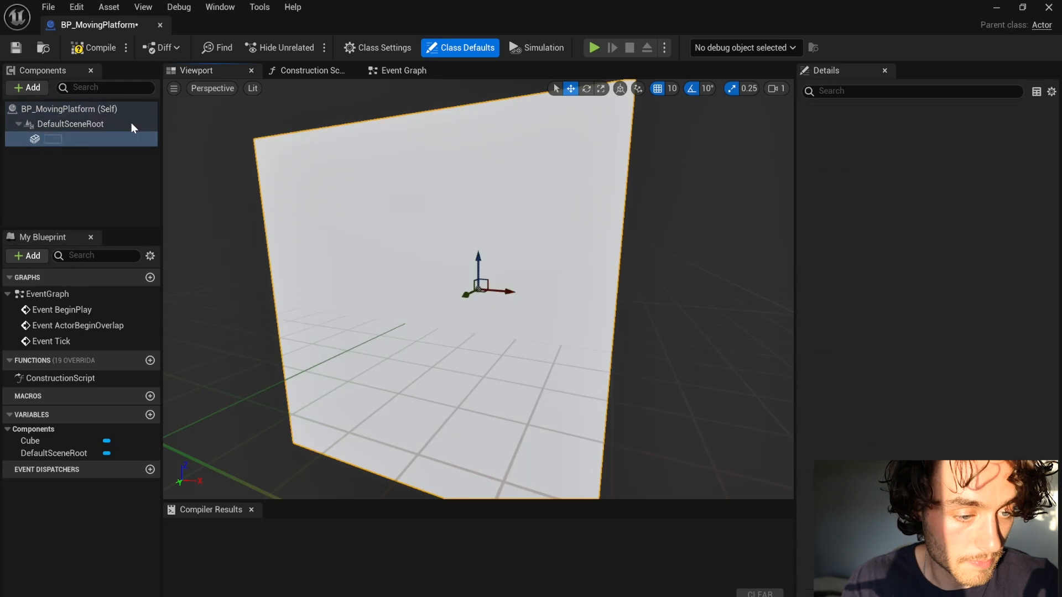
click(53, 139)
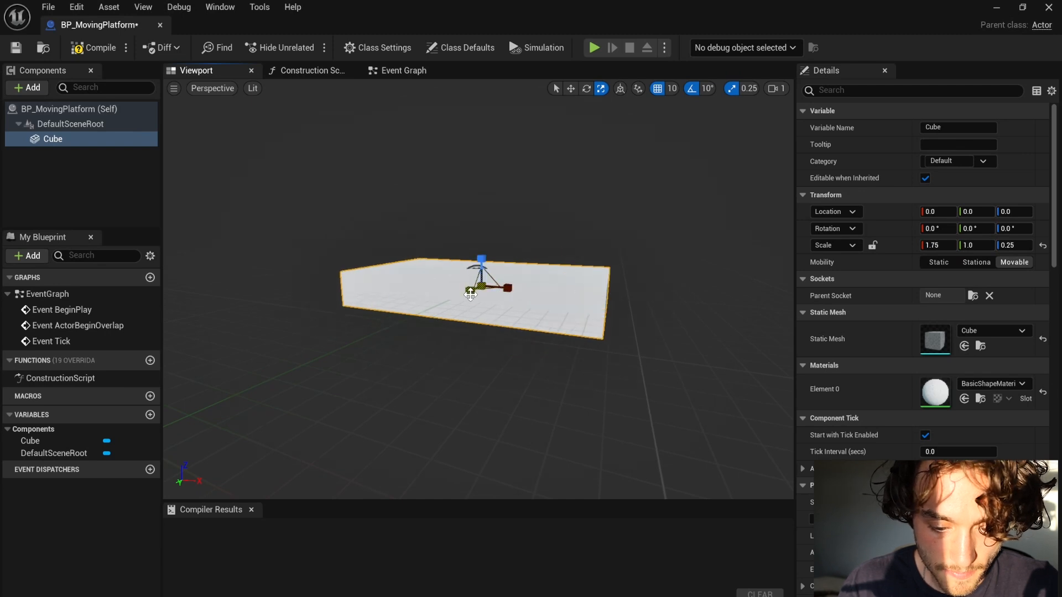
text(2.25)
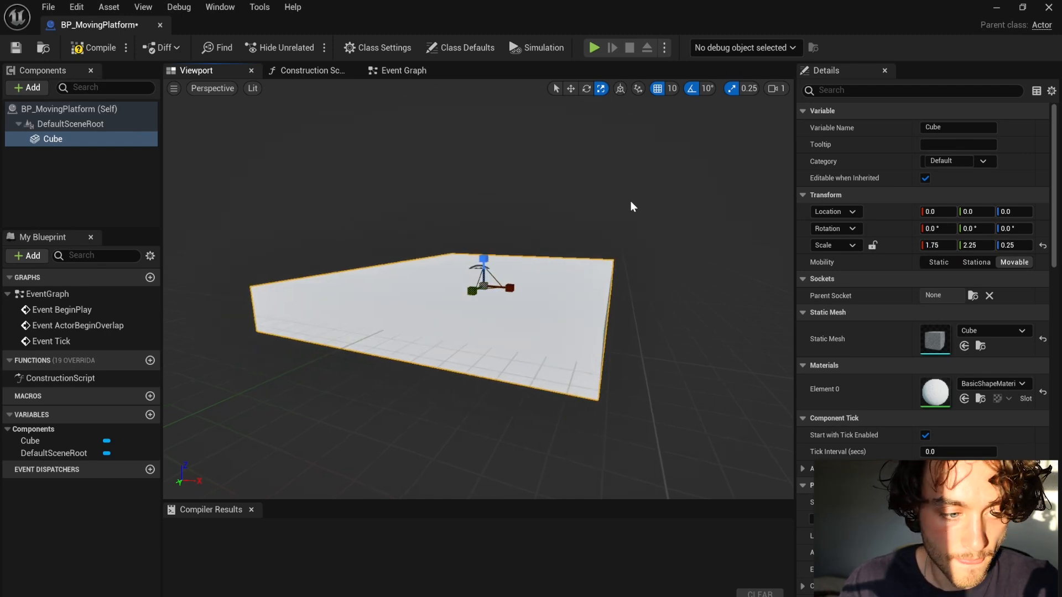
- Add an Interp To Movement component and select it to show its settings
click(26, 87)
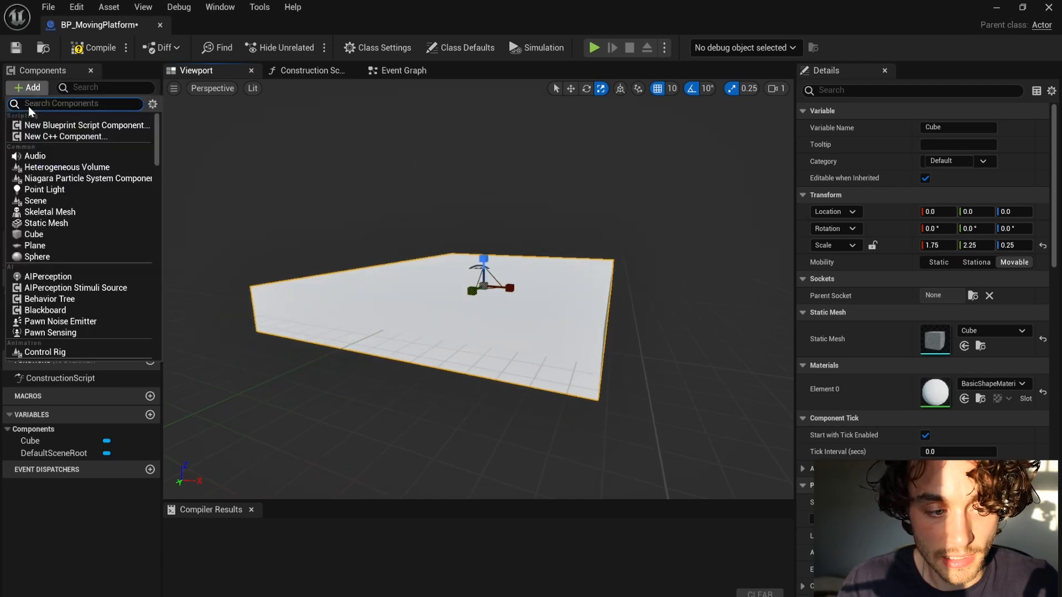
text(Inter)
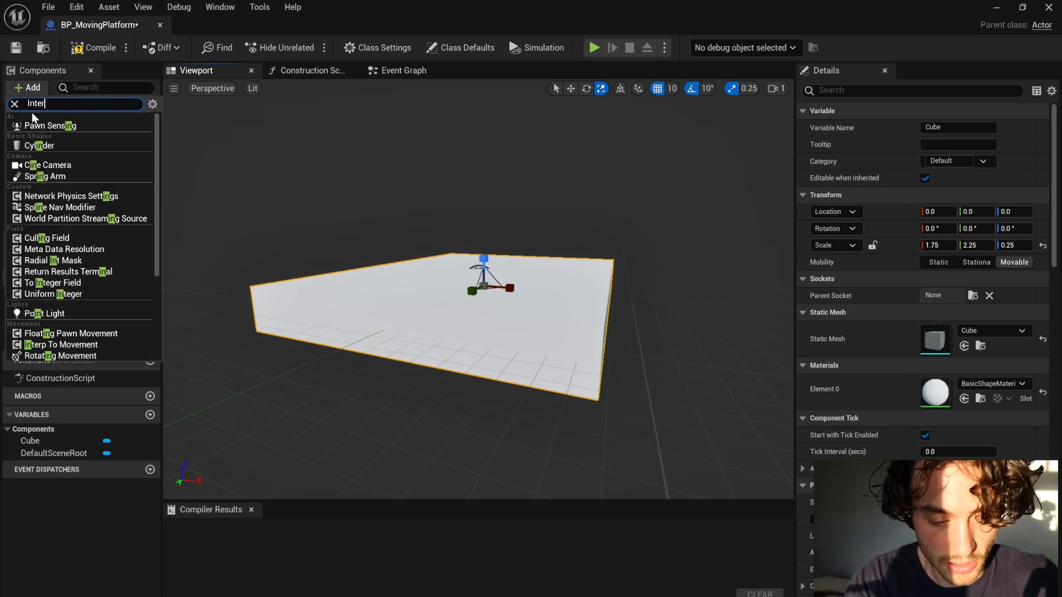
click(62, 344)
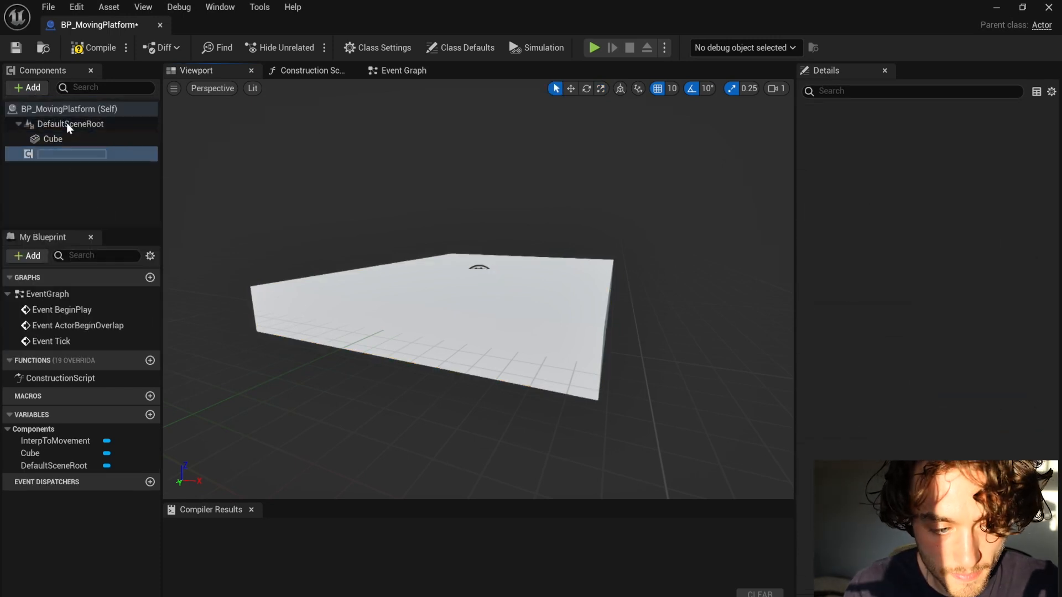
click(72, 154)
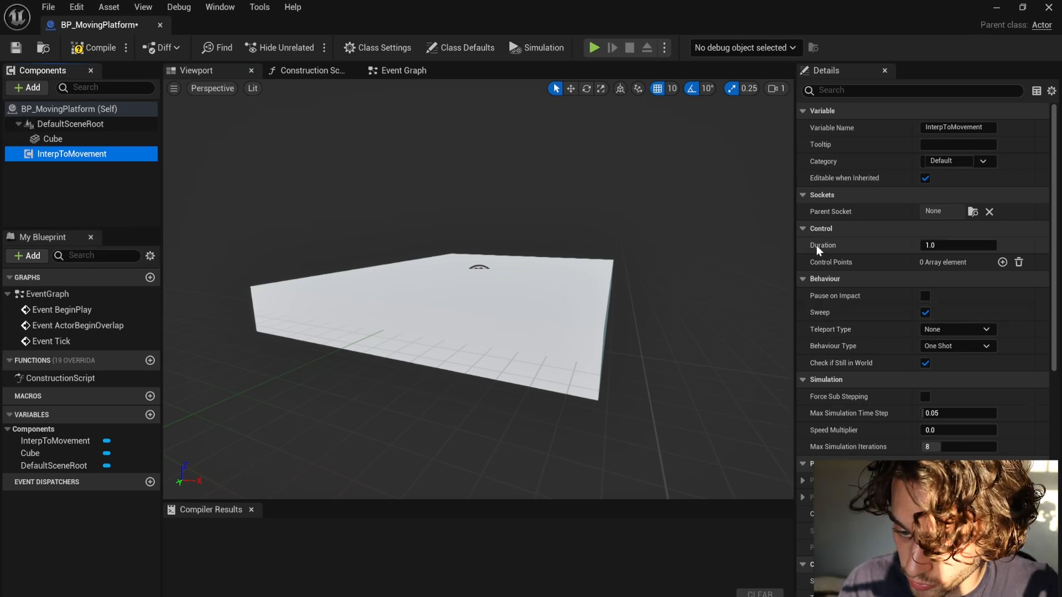
- Set Duration to about 3.8, add control points, and offset the second point about 508 on Y
text(1.856277)
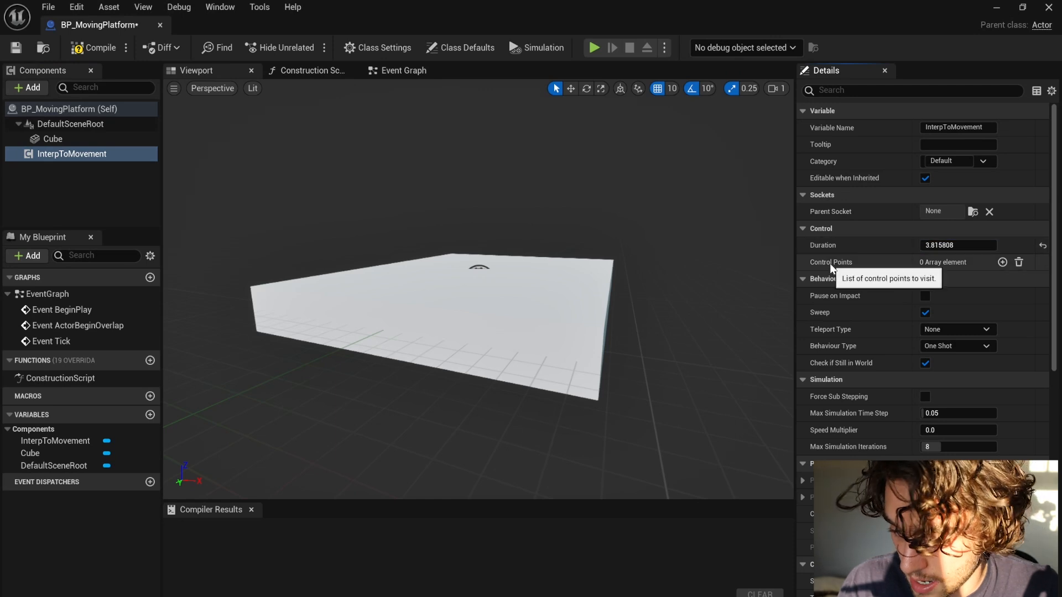
click(1001, 262)
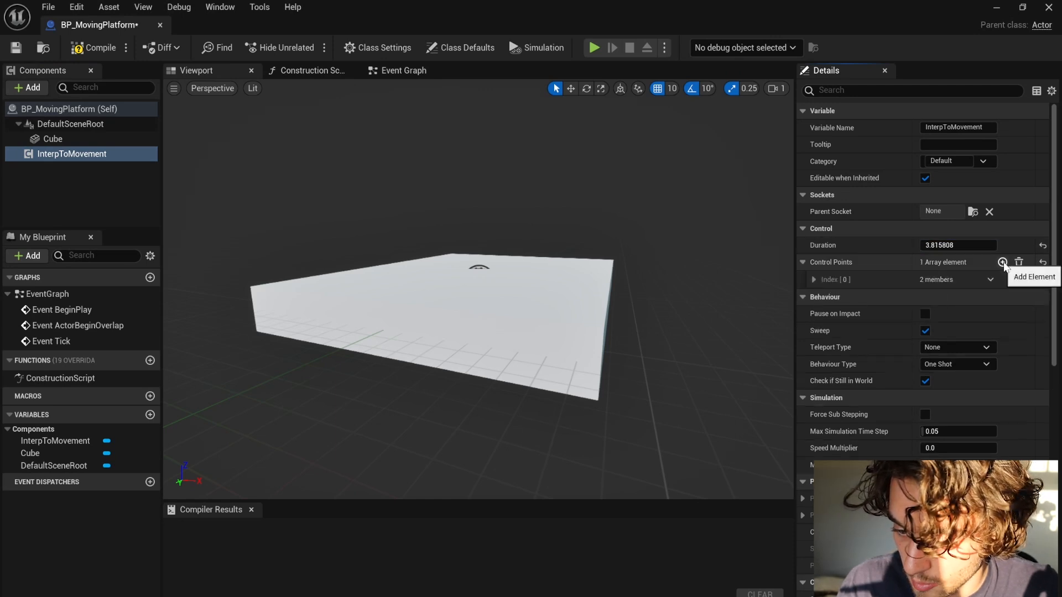
click(1001, 262)
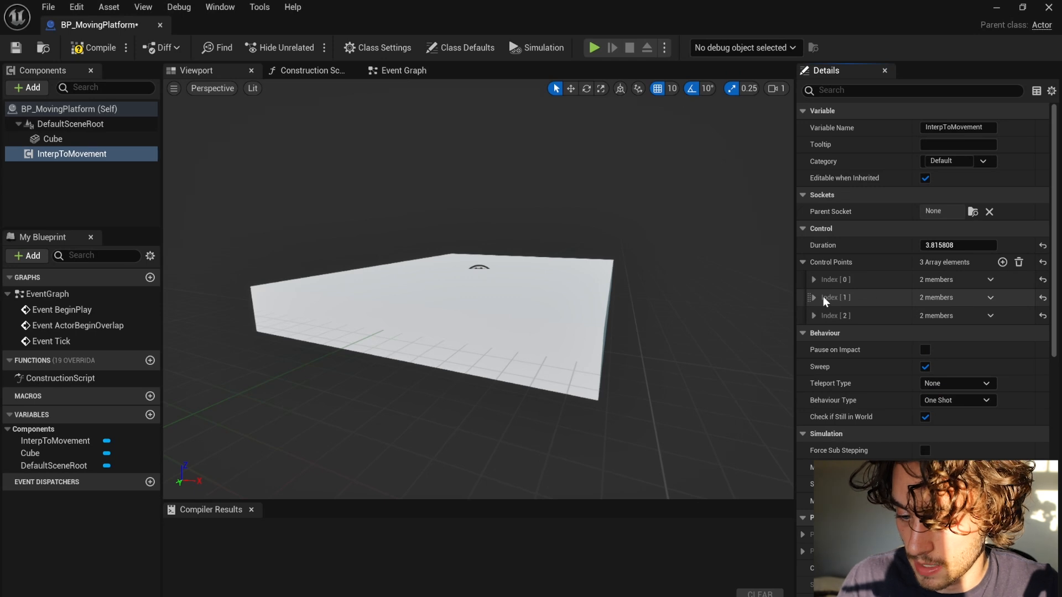
click(814, 297)
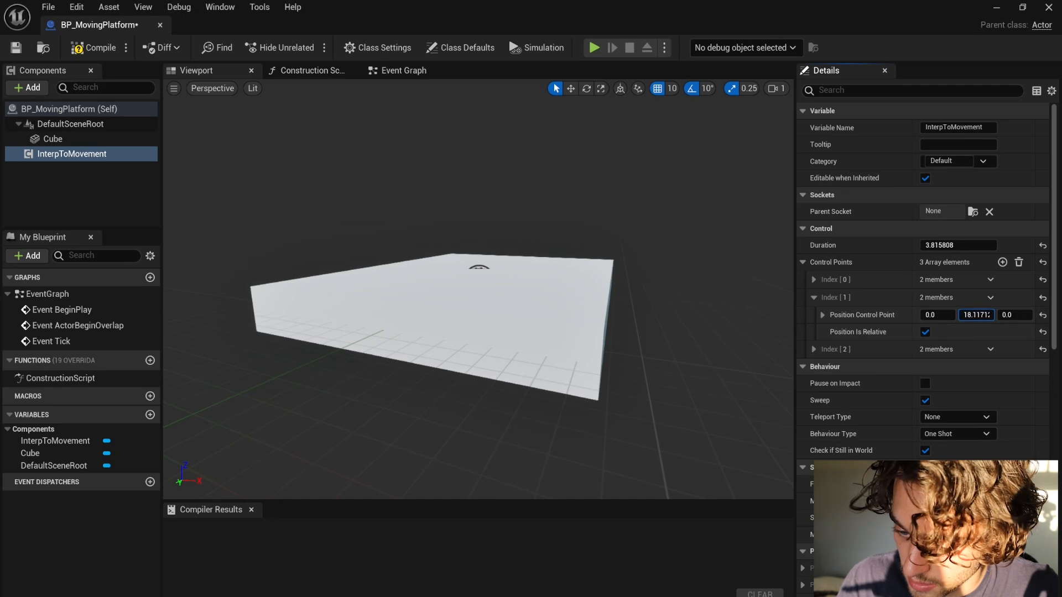
text(433.863)
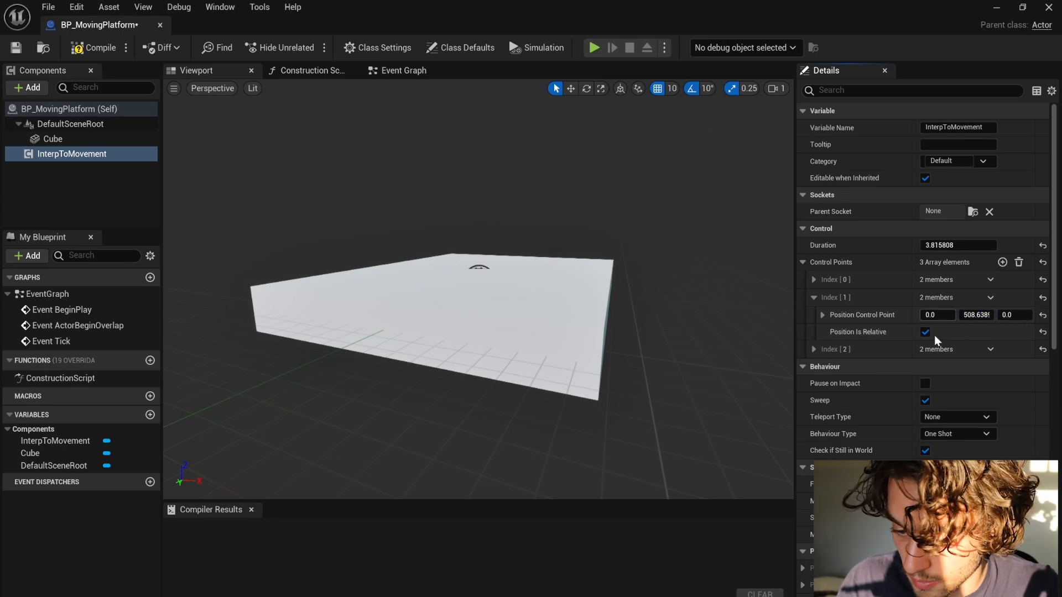
mouse_move(828, 434)
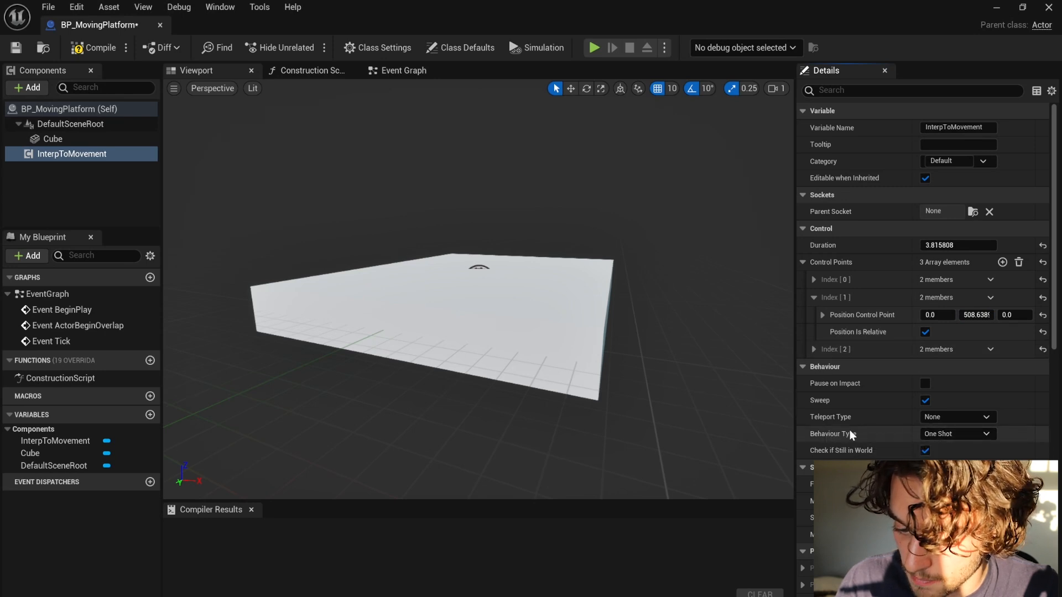
- Set Behaviour Type to Ping Pong, compile the blueprint, and play ThirdPersonMap
click(956, 434)
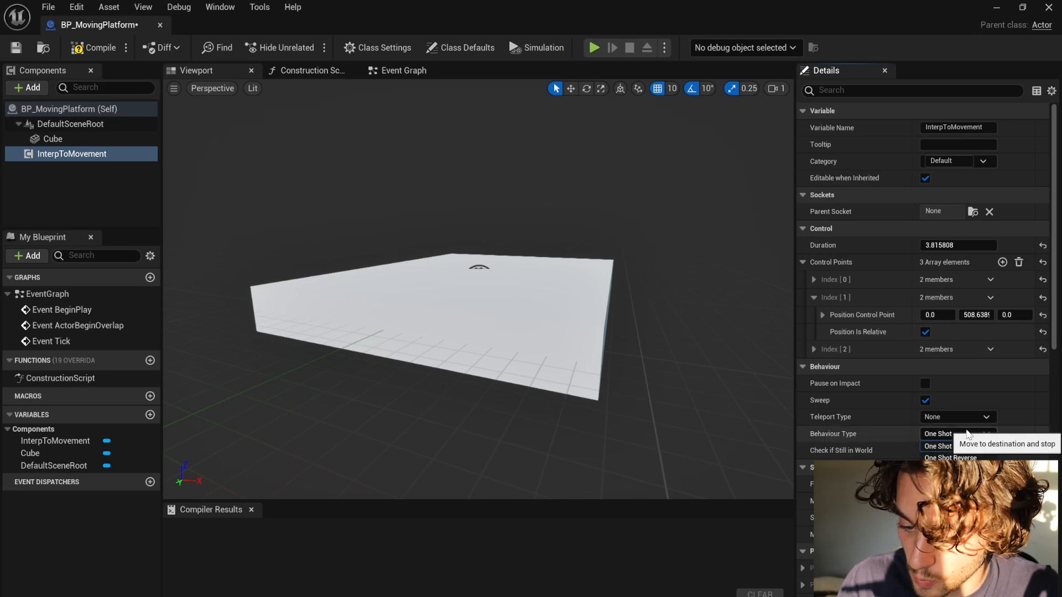
click(937, 446)
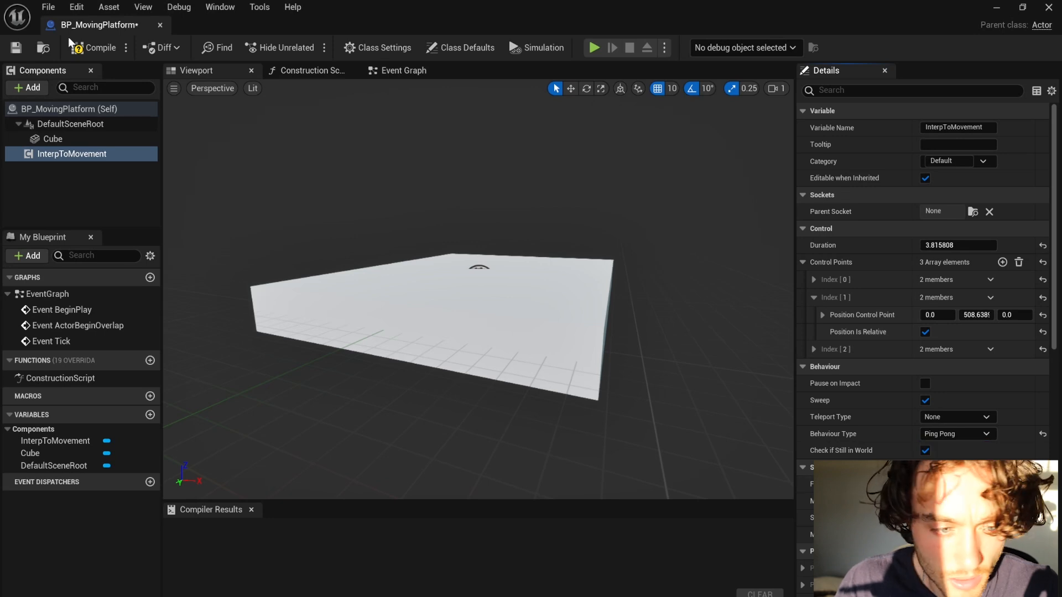
click(100, 47)
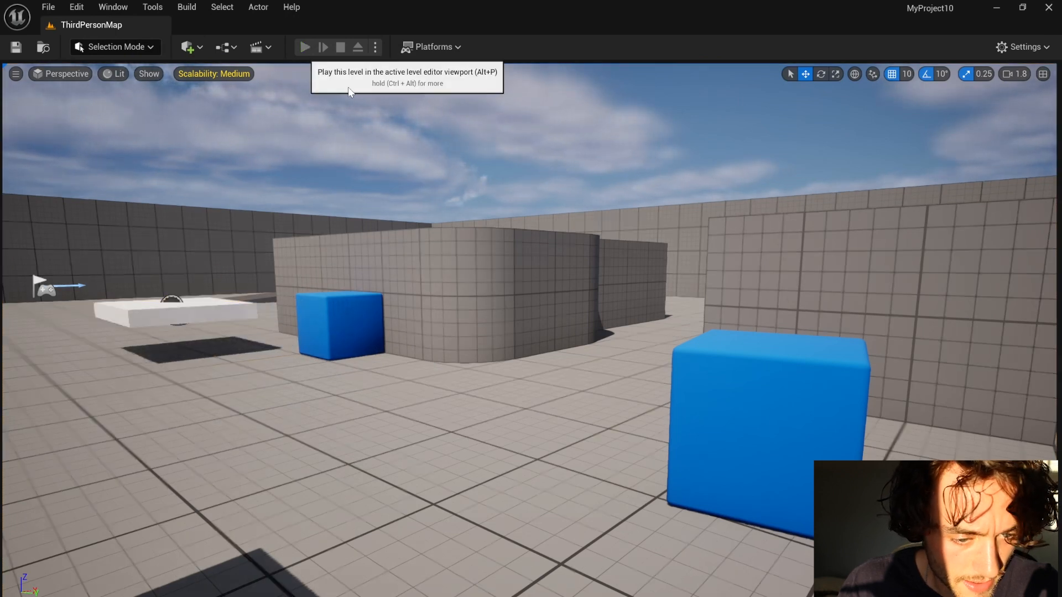
click(305, 47)
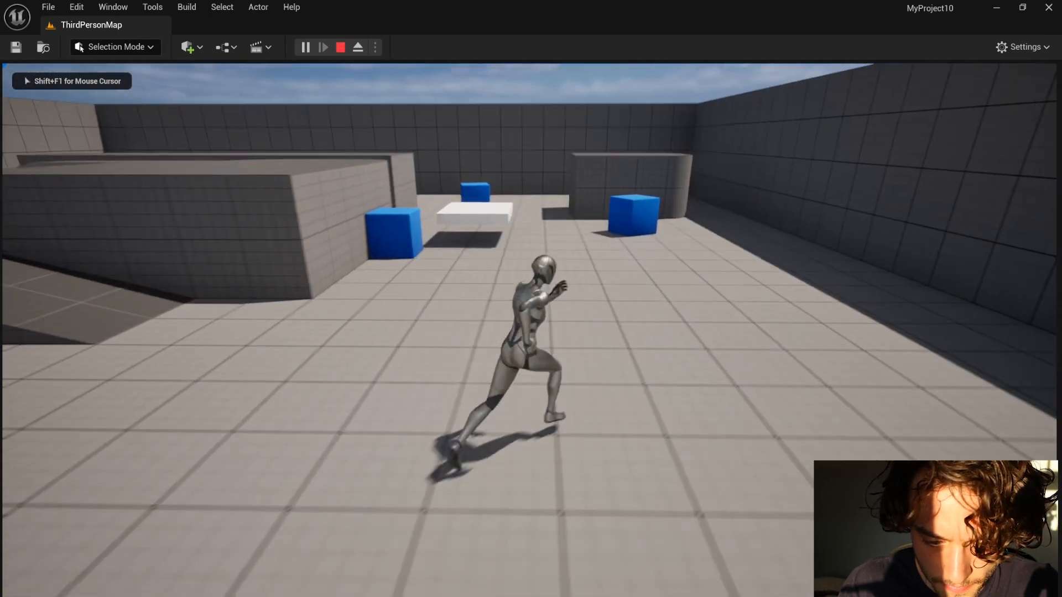